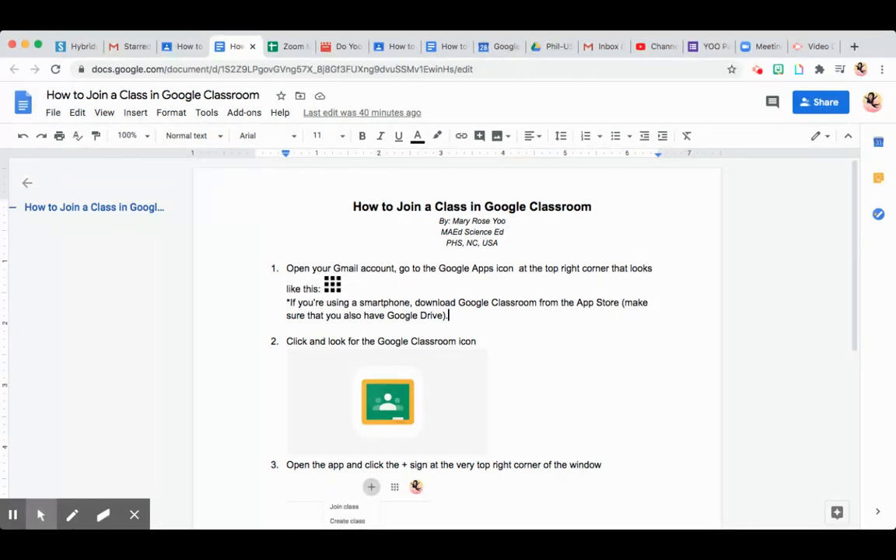
pyautogui.moveTo(551, 372)
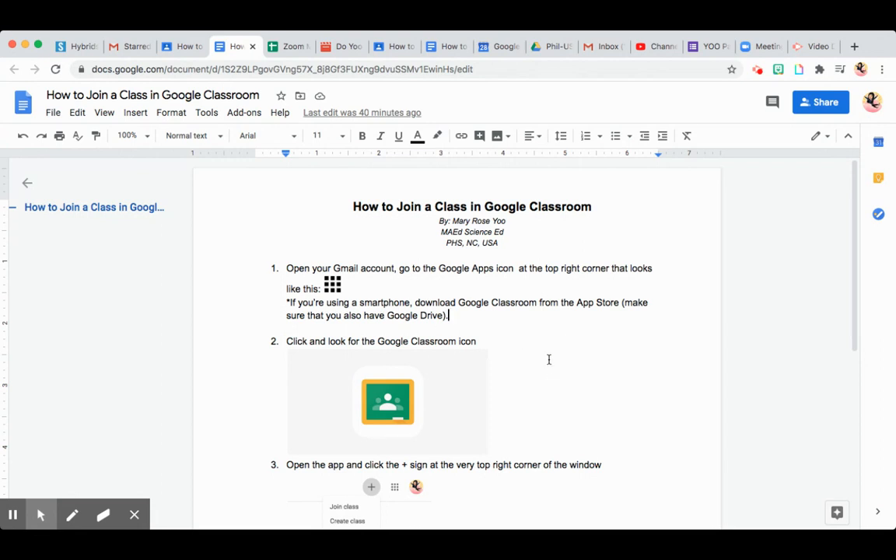
pyautogui.moveTo(263, 209)
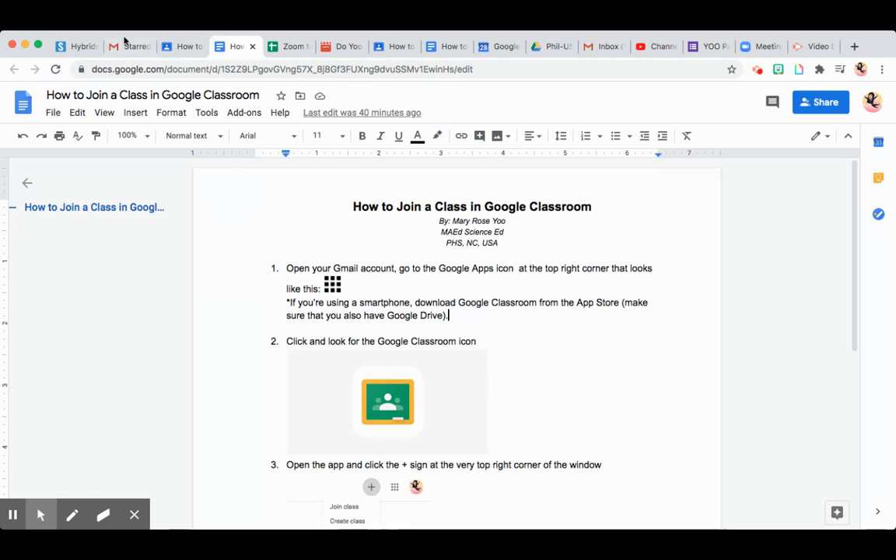
# From the Gmail tab, open the Google apps grid and scroll down to Classroom
pyautogui.click(129, 46)
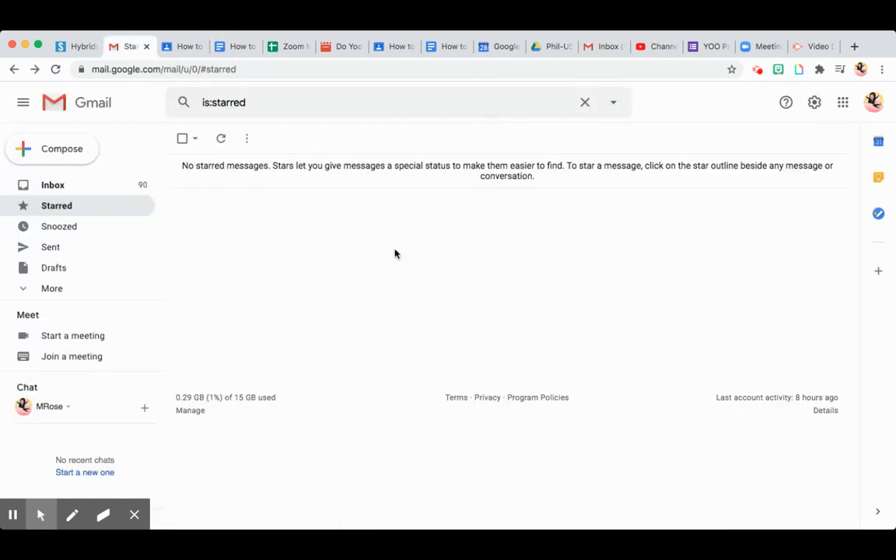
pyautogui.moveTo(758, 228)
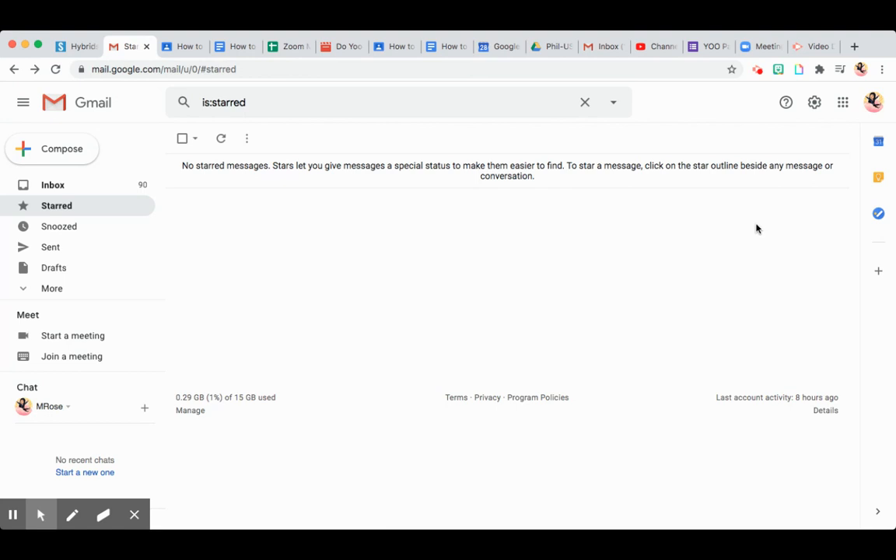
pyautogui.moveTo(842, 102)
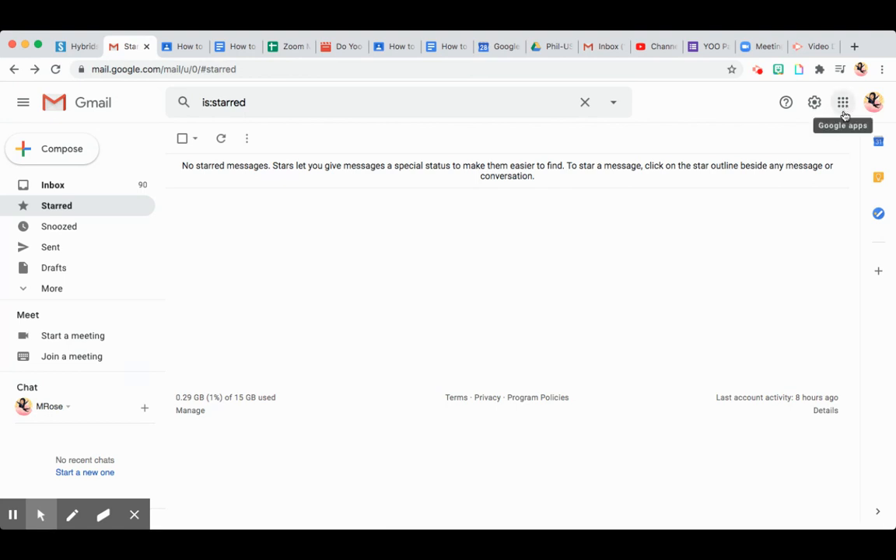
pyautogui.moveTo(842, 102)
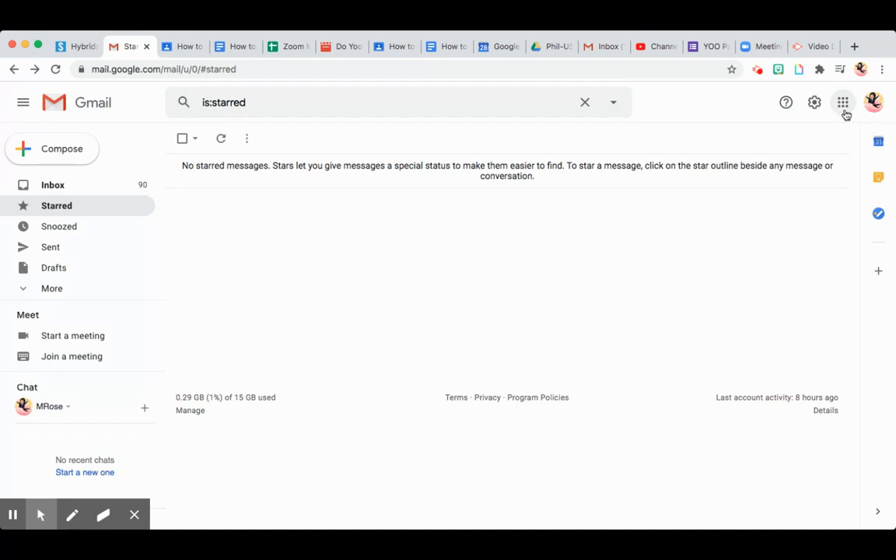
pyautogui.moveTo(843, 102)
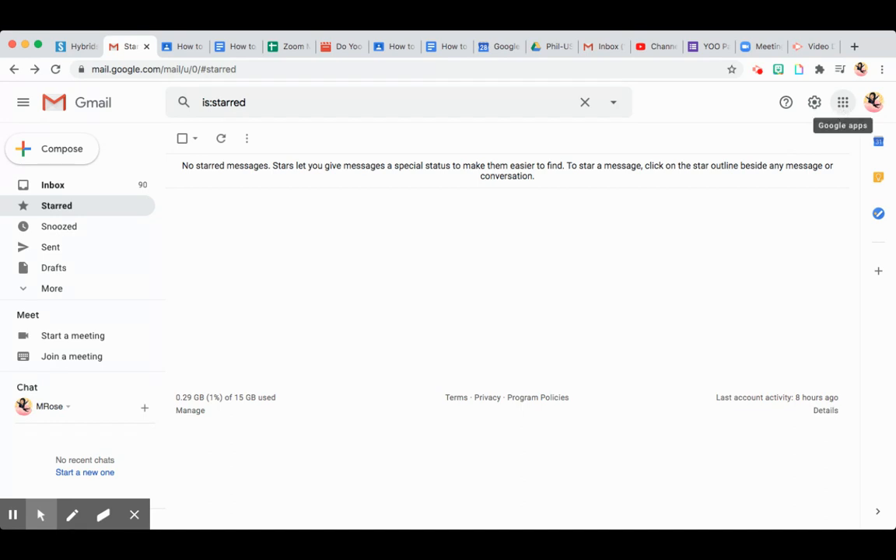
pyautogui.click(842, 102)
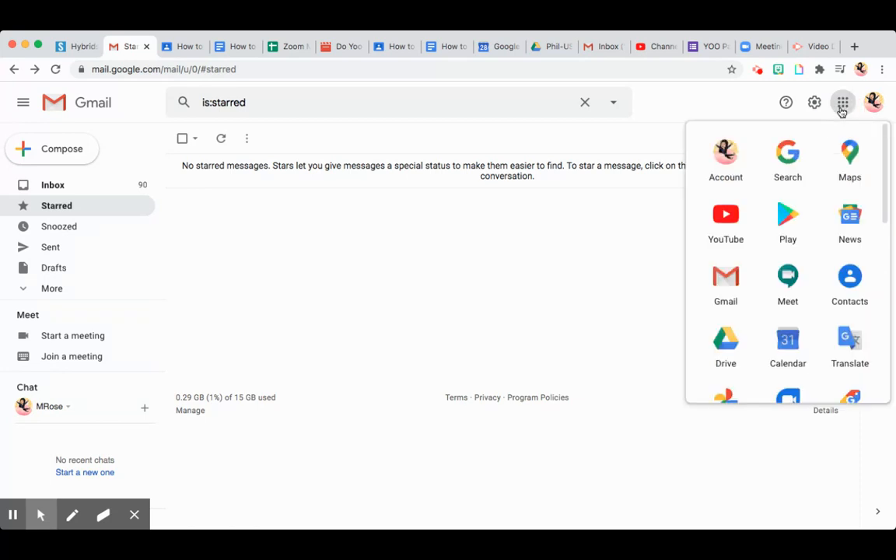
pyautogui.moveTo(760, 235)
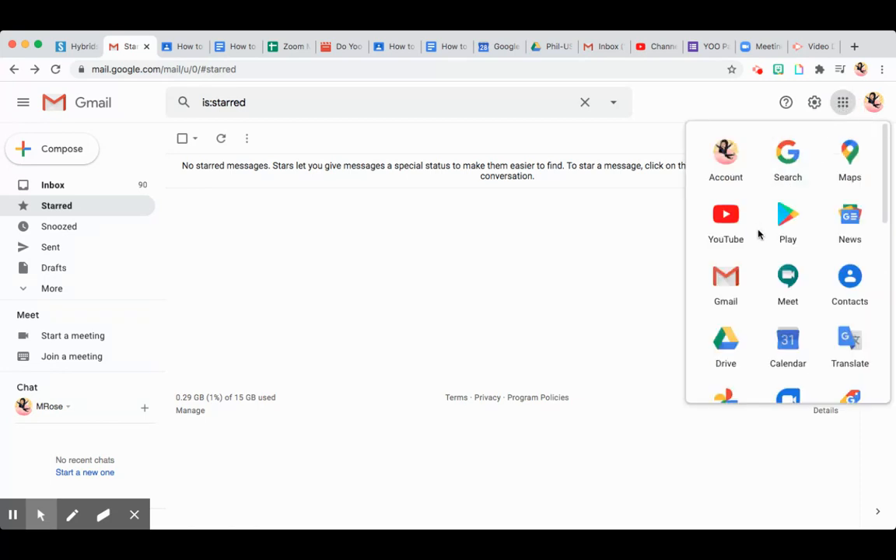
pyautogui.scroll(-3)
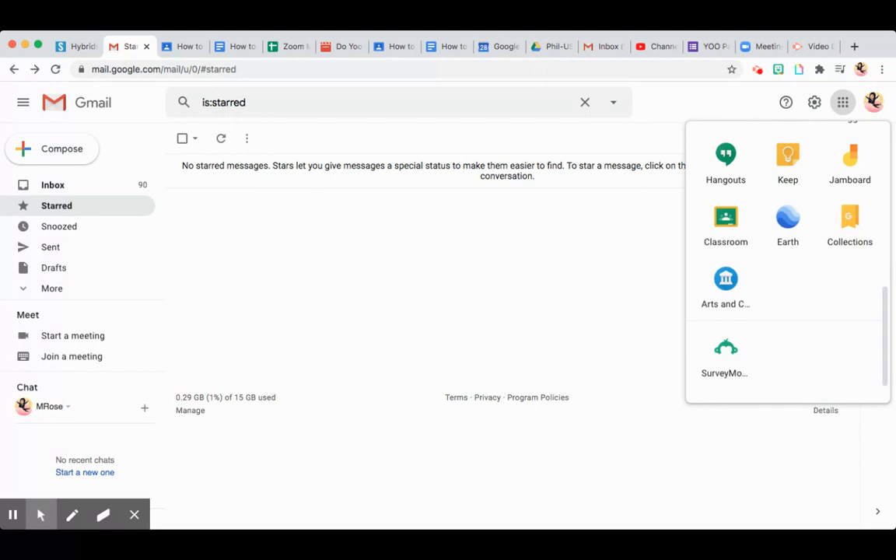
pyautogui.moveTo(725, 222)
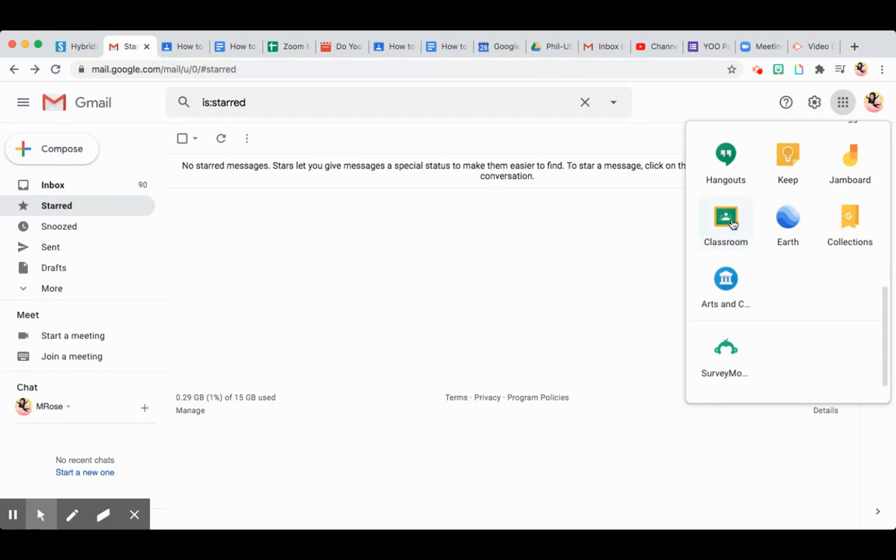
# Launch Classroom from the apps list and show the join or create class options
pyautogui.click(725, 220)
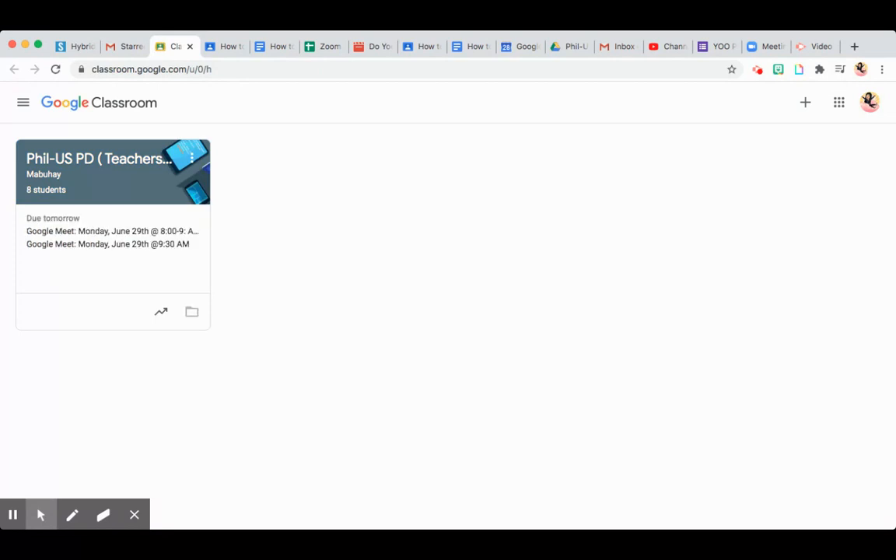
pyautogui.moveTo(730, 187)
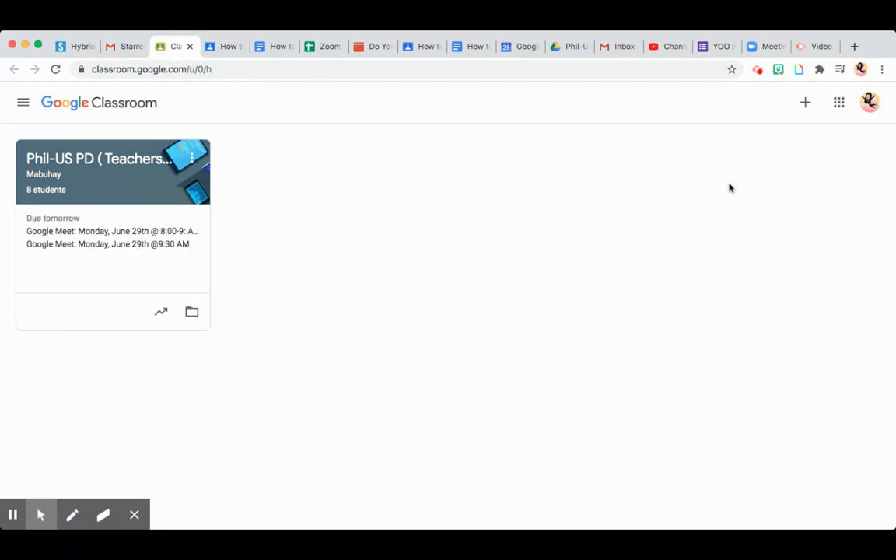
pyautogui.moveTo(782, 151)
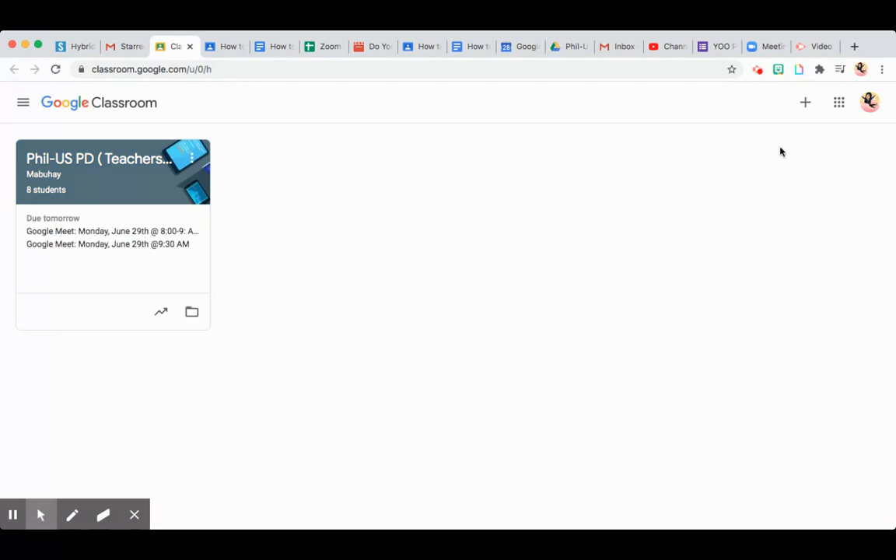
pyautogui.moveTo(806, 102)
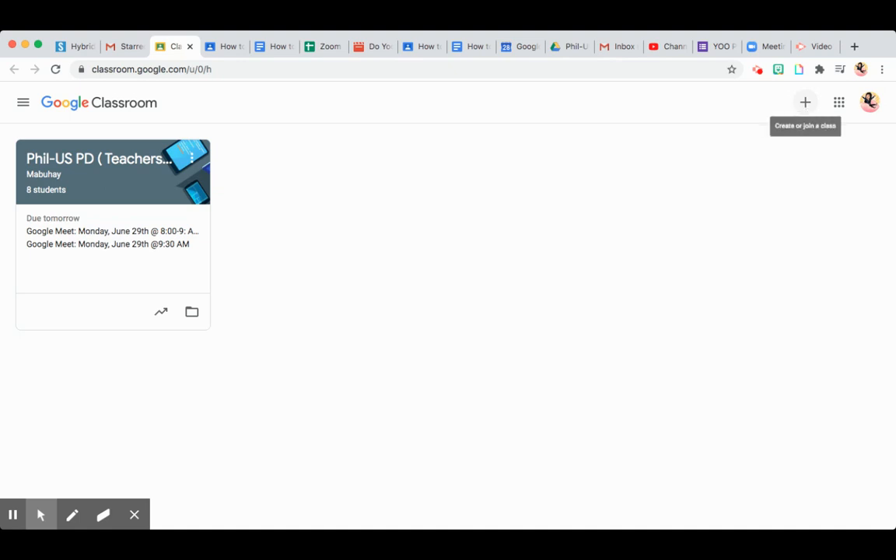
pyautogui.click(805, 102)
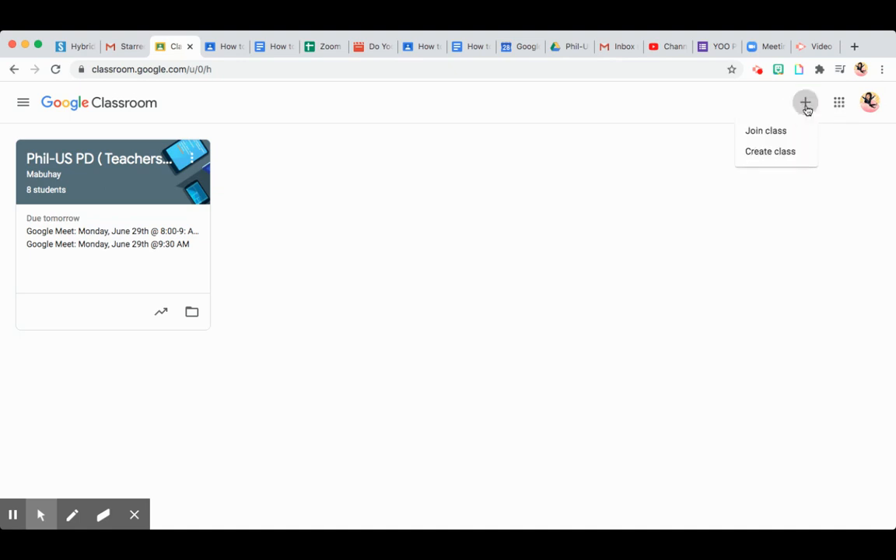
pyautogui.moveTo(766, 131)
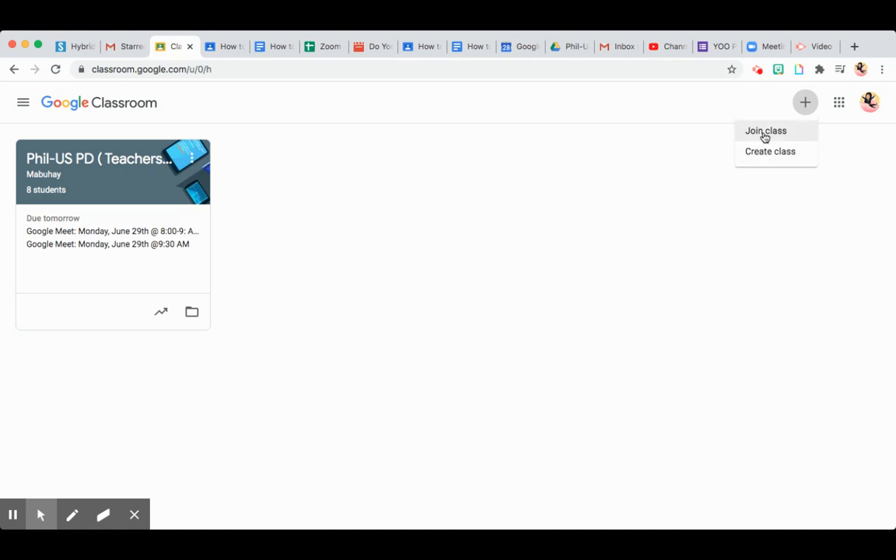
pyautogui.moveTo(770, 151)
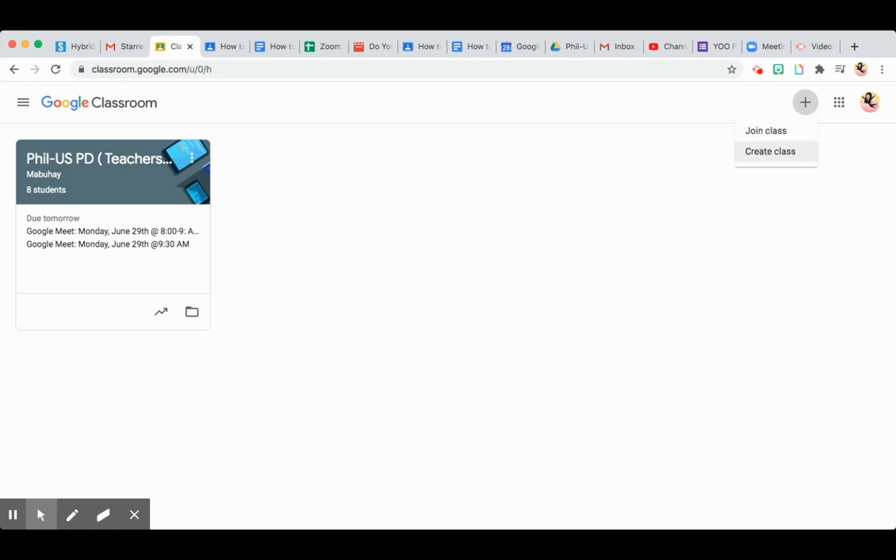
# Open the Join class code dialog, then return to the how-to-join guide document
pyautogui.click(765, 130)
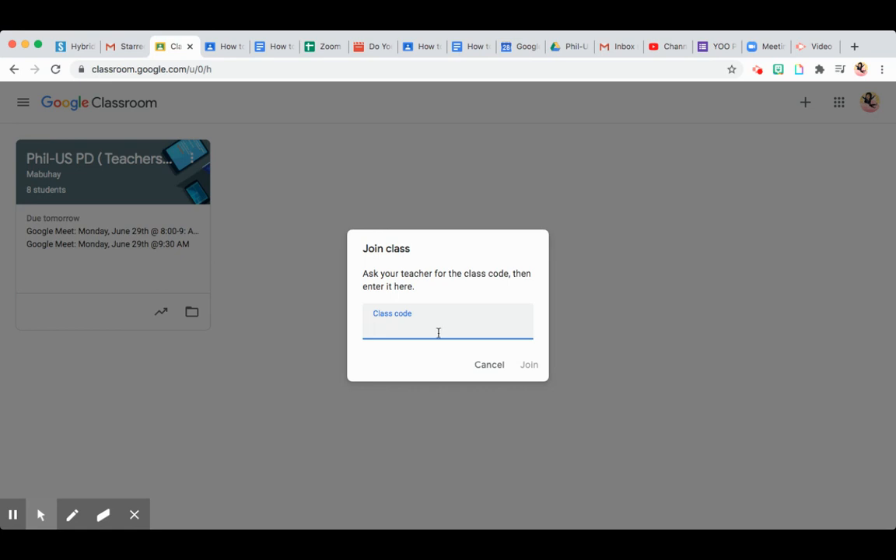
pyautogui.moveTo(278, 140)
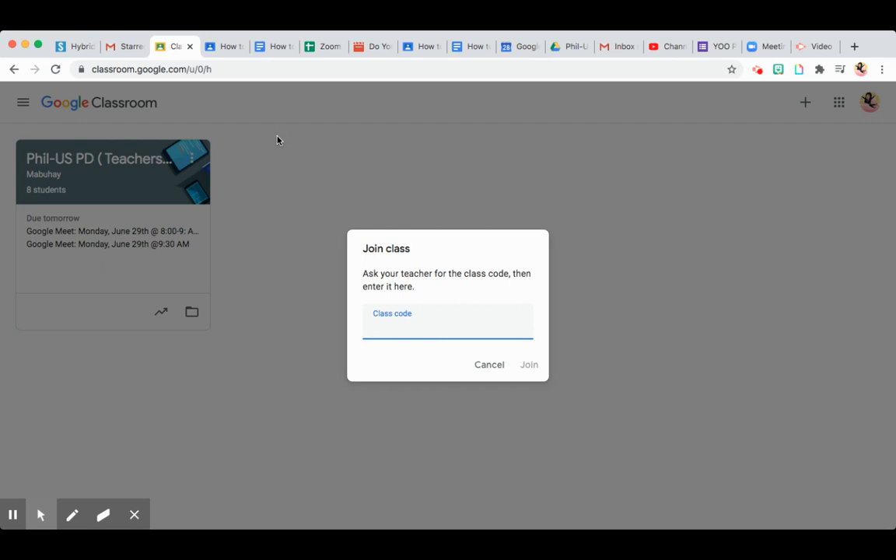
pyautogui.click(274, 46)
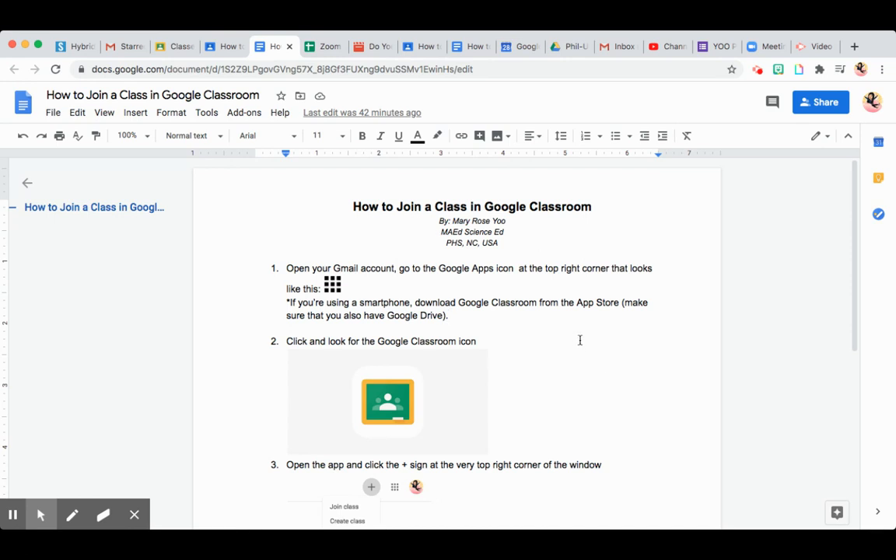
pyautogui.moveTo(618, 350)
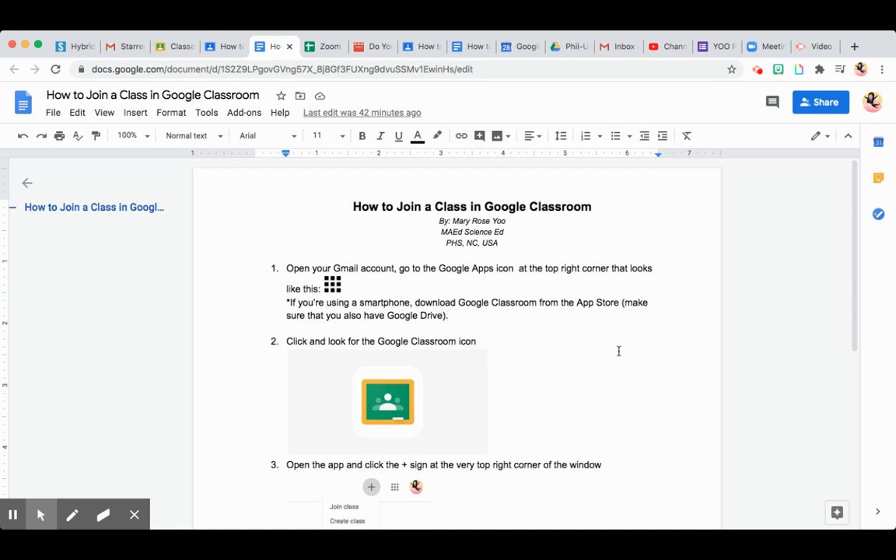
pyautogui.moveTo(536, 361)
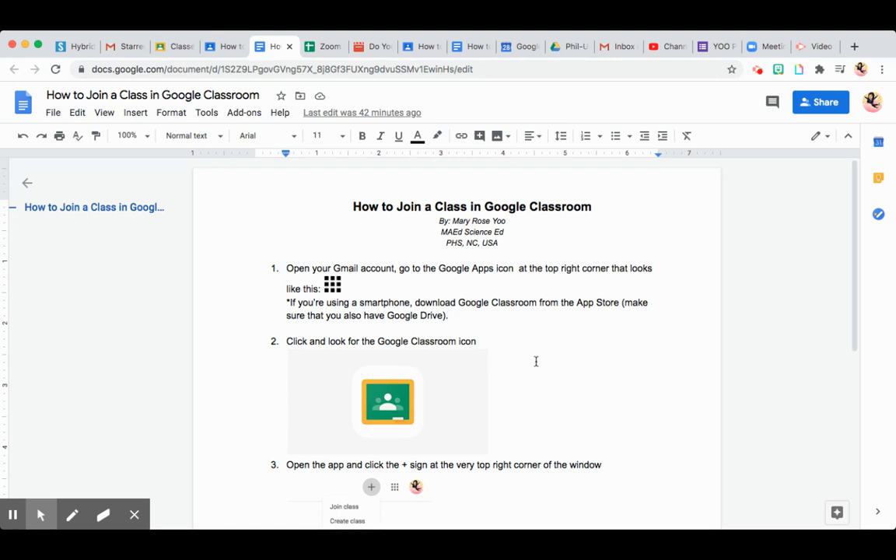
pyautogui.scroll(-3)
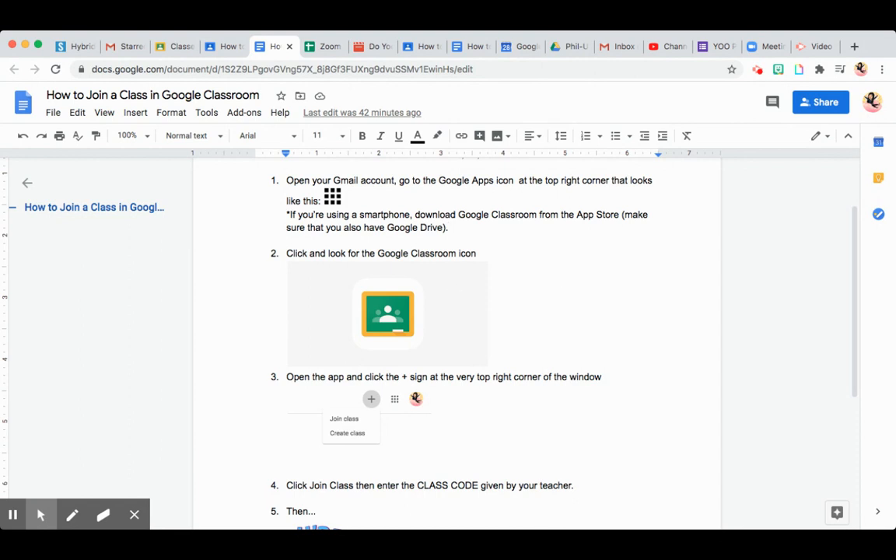
pyautogui.scroll(-3)
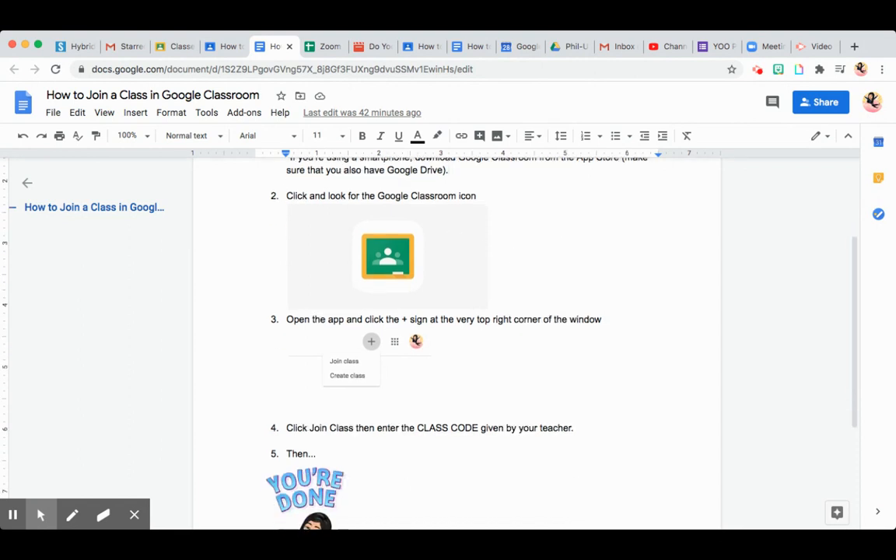
pyautogui.scroll(-3)
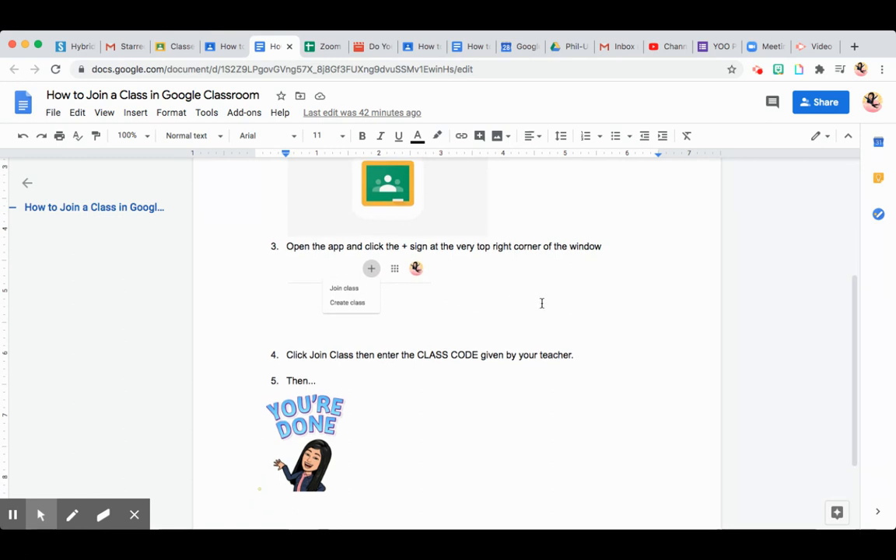
pyautogui.moveTo(629, 276)
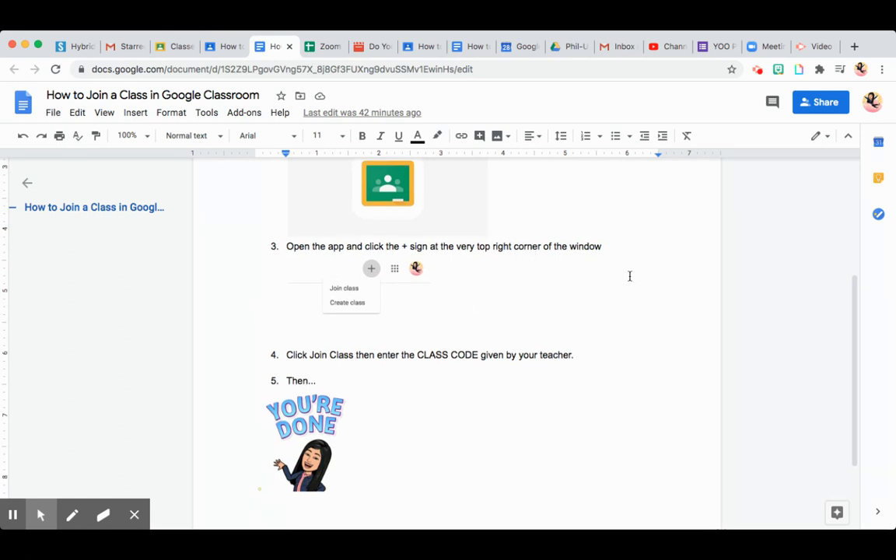
pyautogui.scroll(-3)
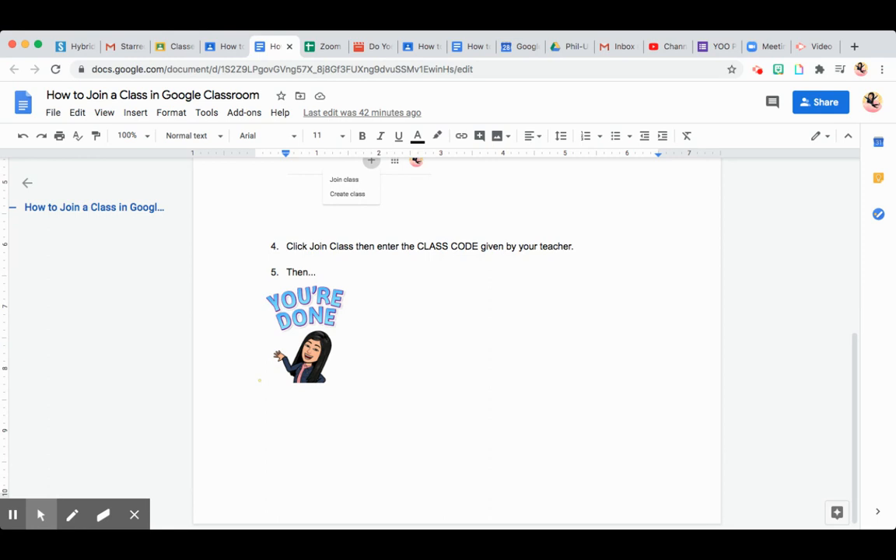